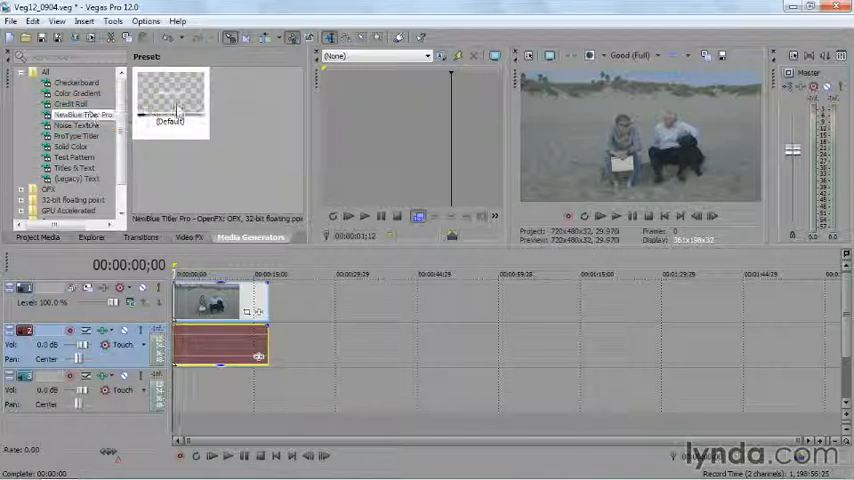
Add the NewBlue Titler Pro generator from Media Generators.
click(170, 103)
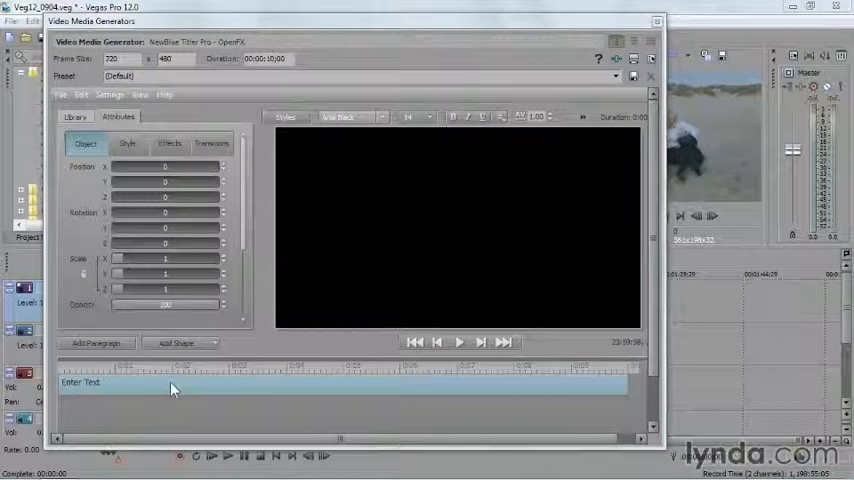
mouse_move(220, 374)
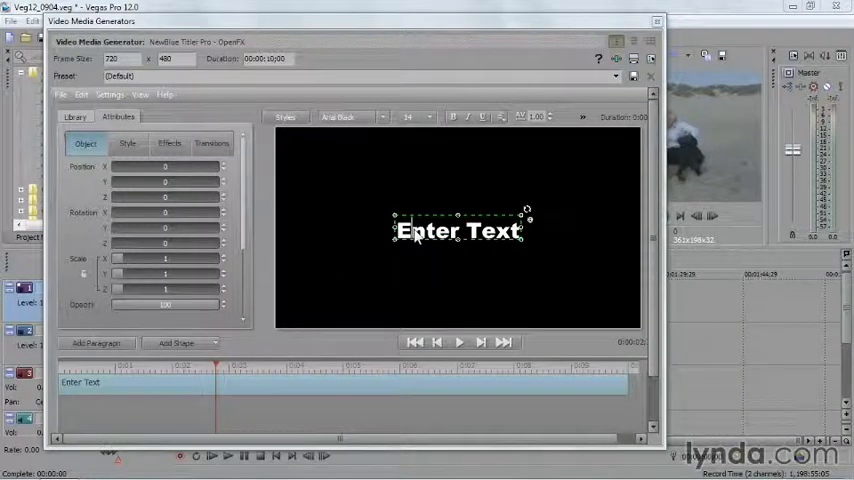
Type 'My Super Movie' as the title text.
text(My Super Movie)
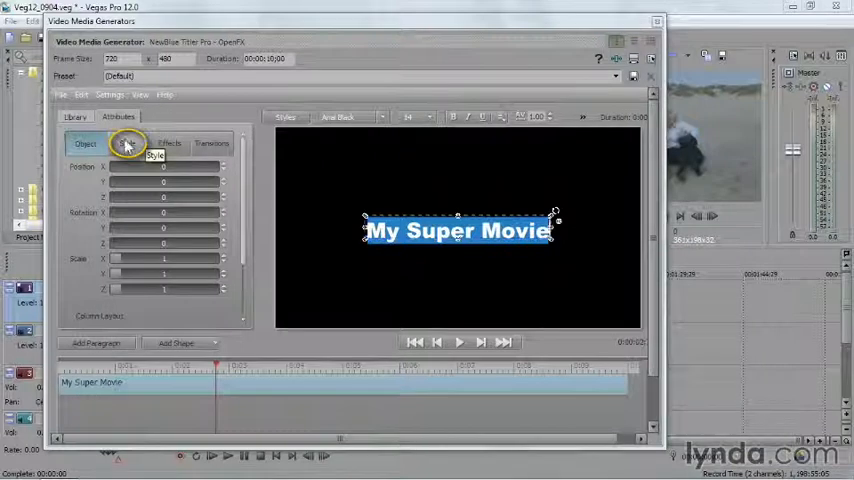
Show the Style tab's 3D Face settings, briefly returning to Object first.
click(127, 143)
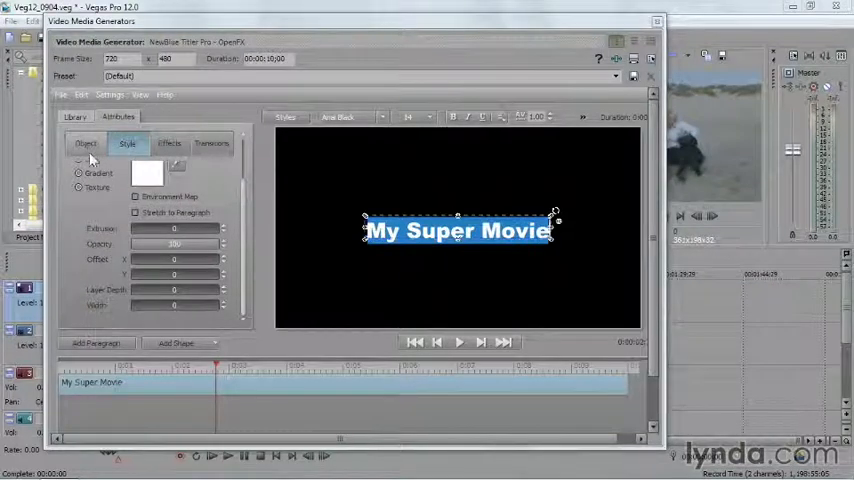
click(86, 143)
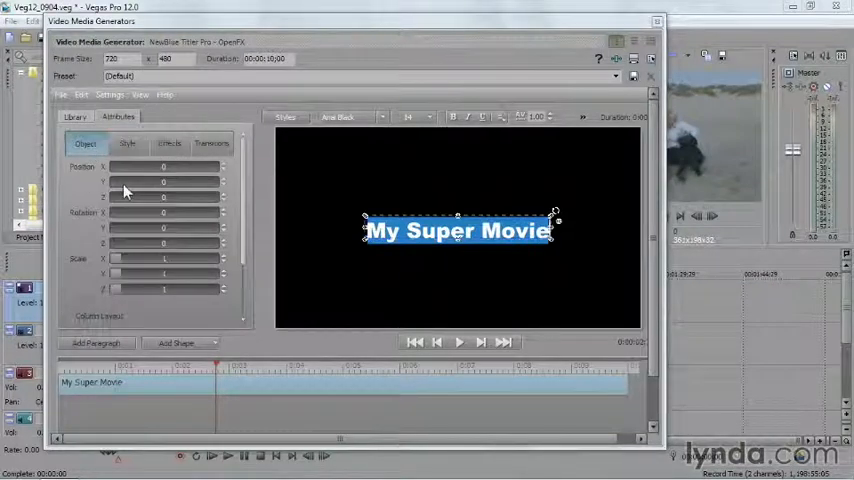
mouse_move(128, 190)
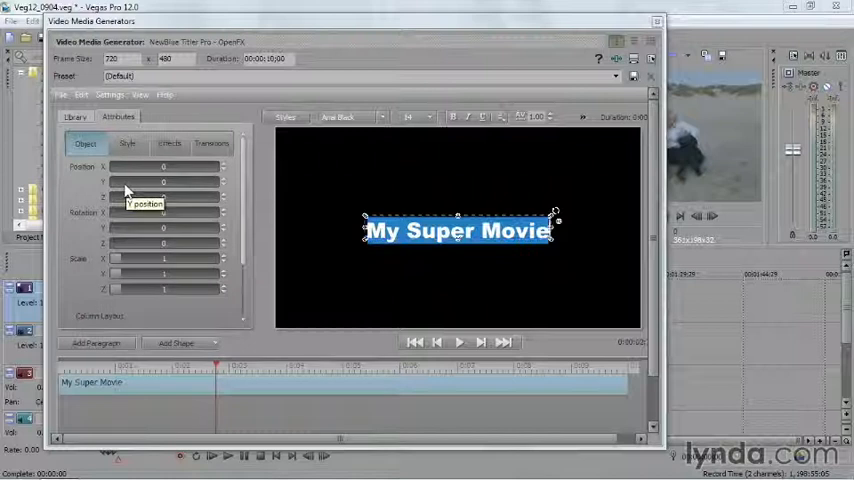
mouse_move(70, 195)
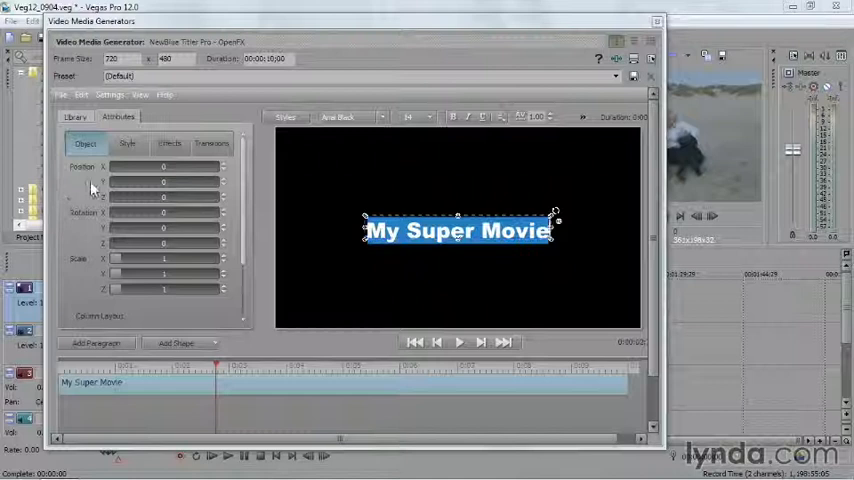
click(127, 143)
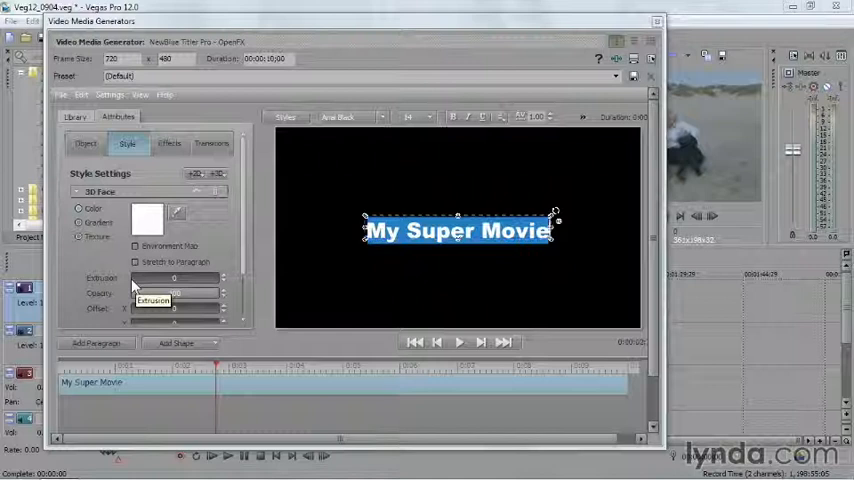
Set extrusion to 5.6 and pick blue for the face gradient.
drag(130, 278, 175, 278)
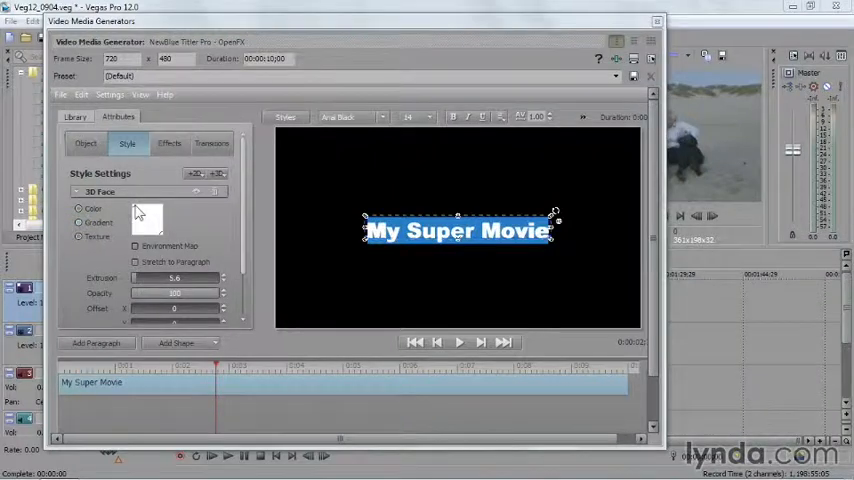
click(147, 218)
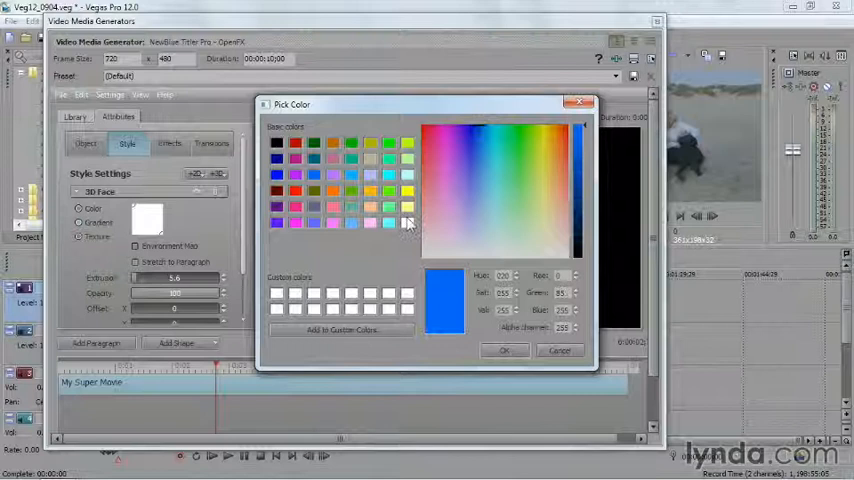
click(504, 350)
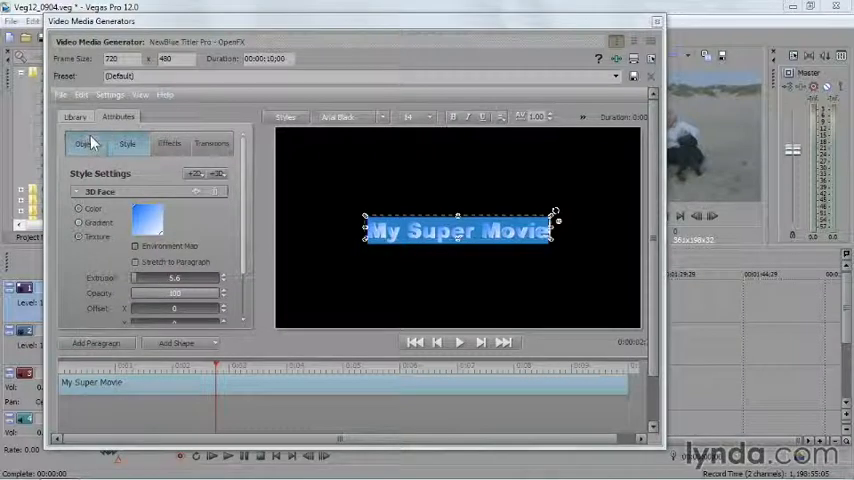
Switch to the Object tab to tilt the title's X and Y rotation.
click(85, 143)
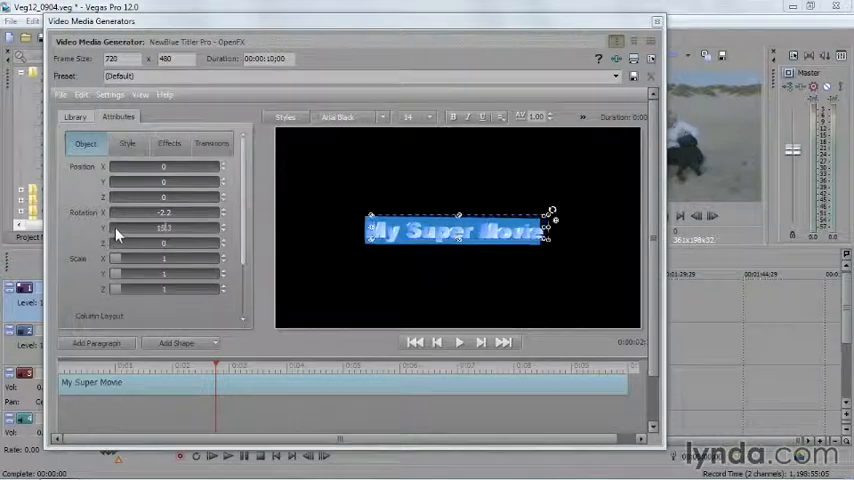
Expand Effects > Animations in the Library and select Float.
click(74, 117)
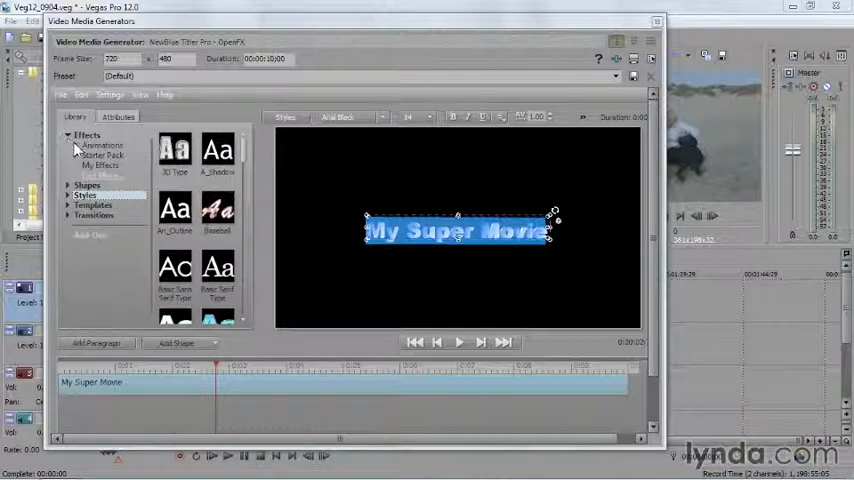
click(75, 145)
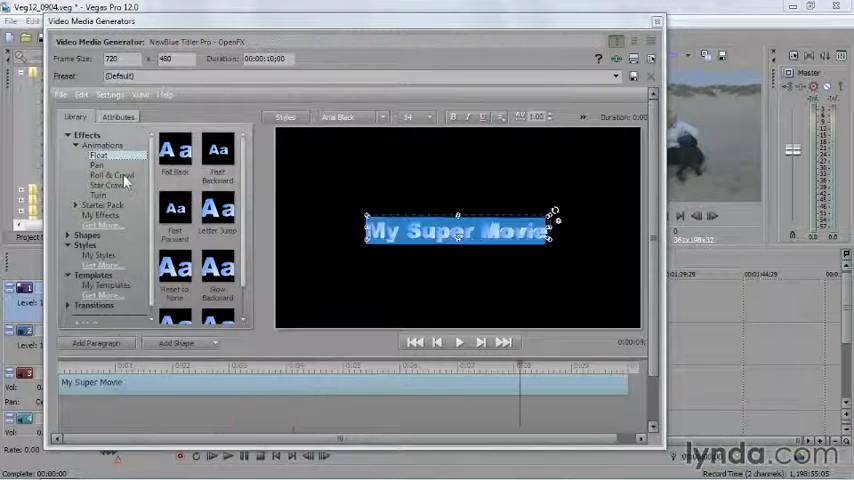
click(110, 175)
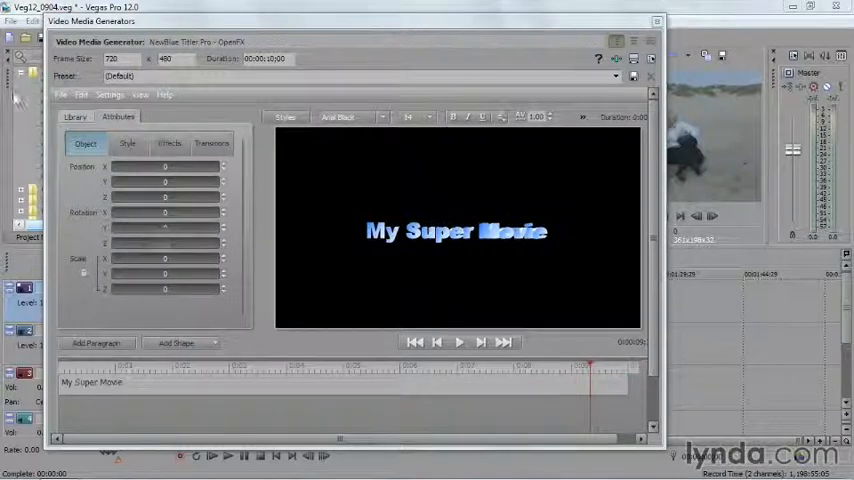
Return to the Library listing transition presets like Flicker and Power On.
click(74, 117)
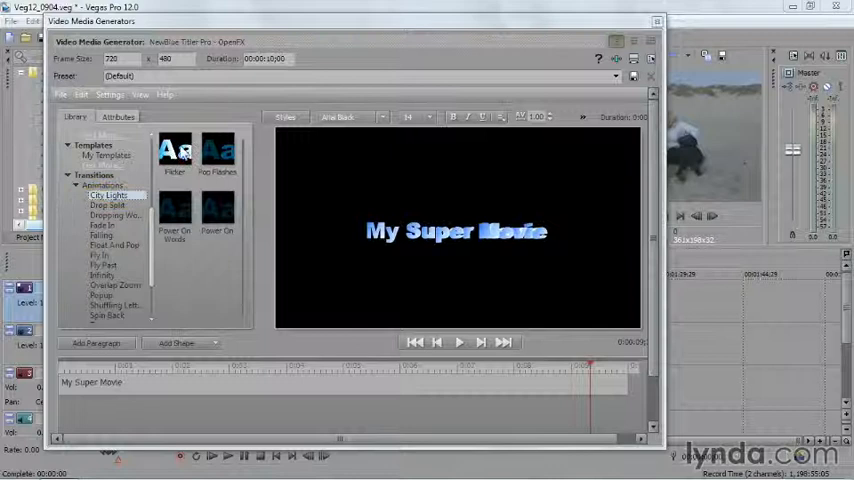
Apply the Flicker City Lights transition to the title.
click(456, 231)
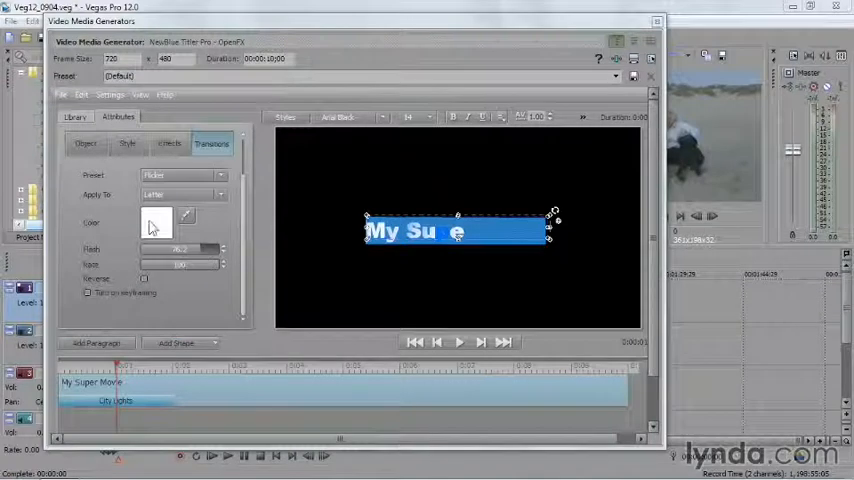
Open the City Lights preset list showing Pop Flashes, Power On Words and Power On.
click(220, 194)
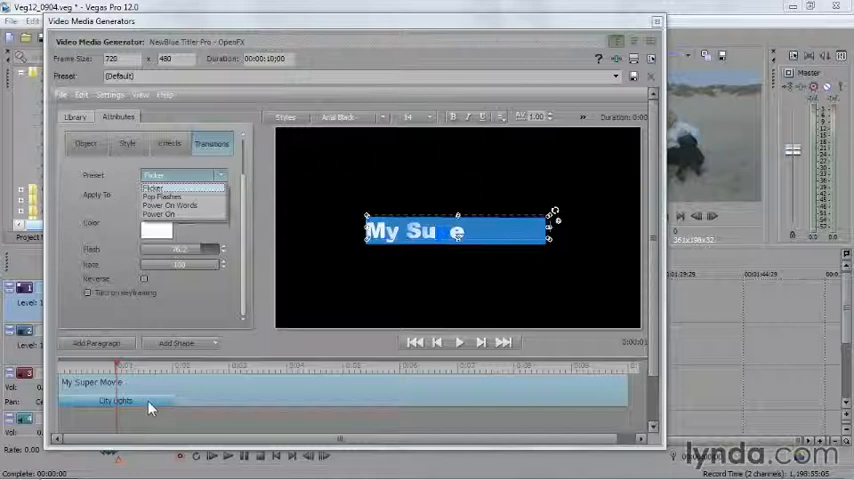
Browse the Float And Pop transition presets in the Library.
click(74, 117)
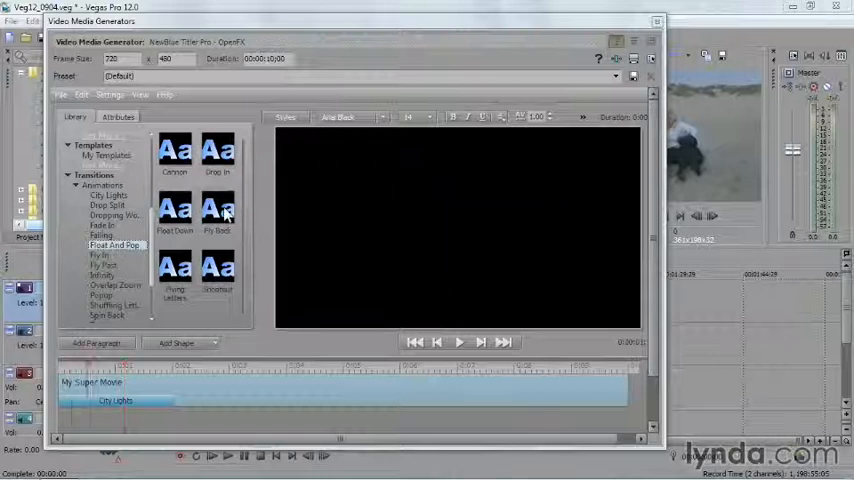
mouse_move(225, 210)
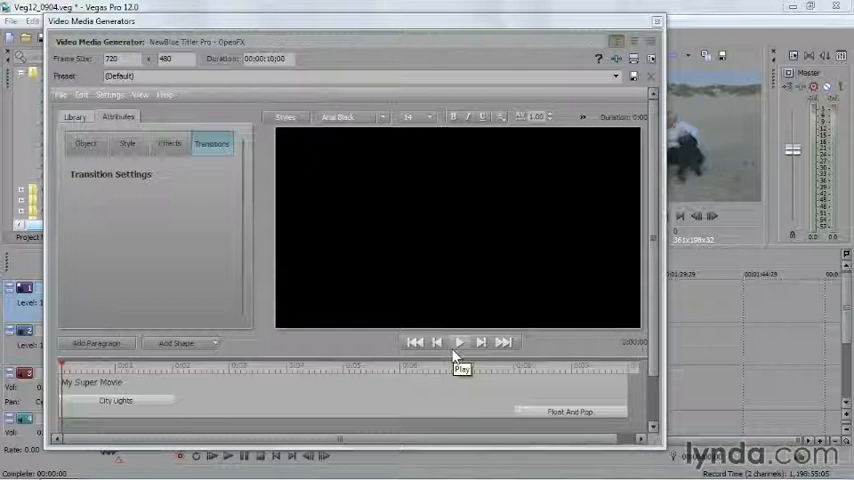
Play back the title animation, then list the library templates such as Baseball.
click(459, 342)
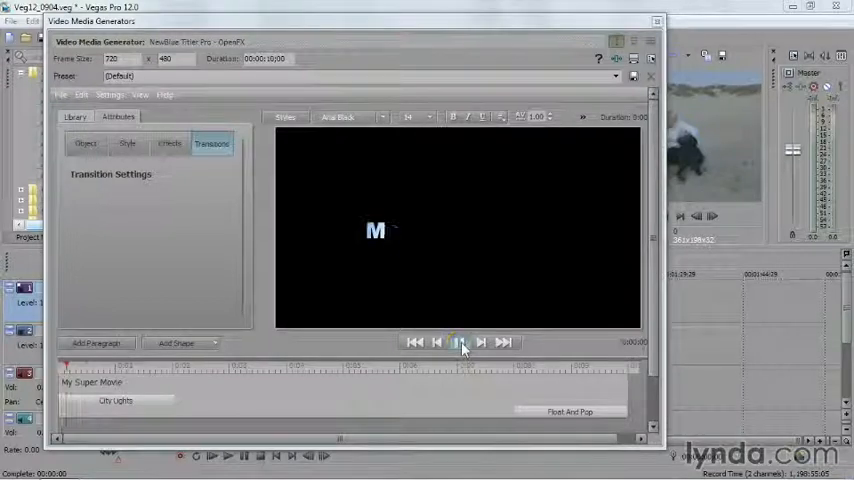
click(459, 341)
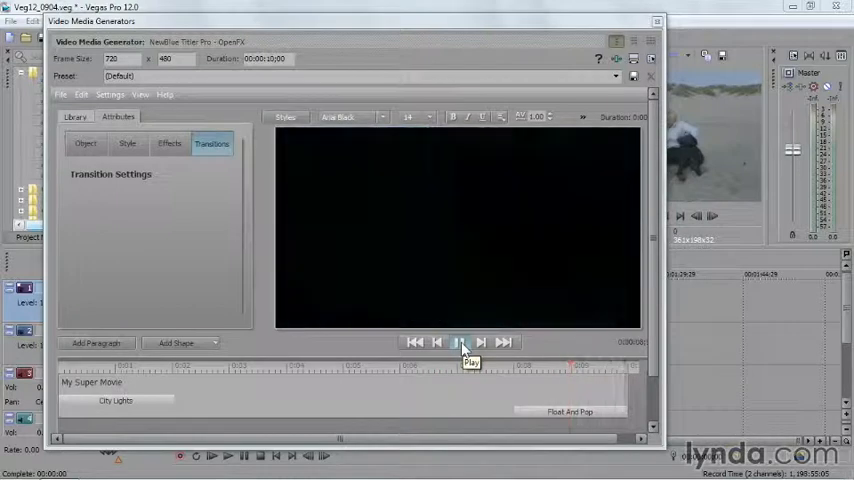
click(459, 342)
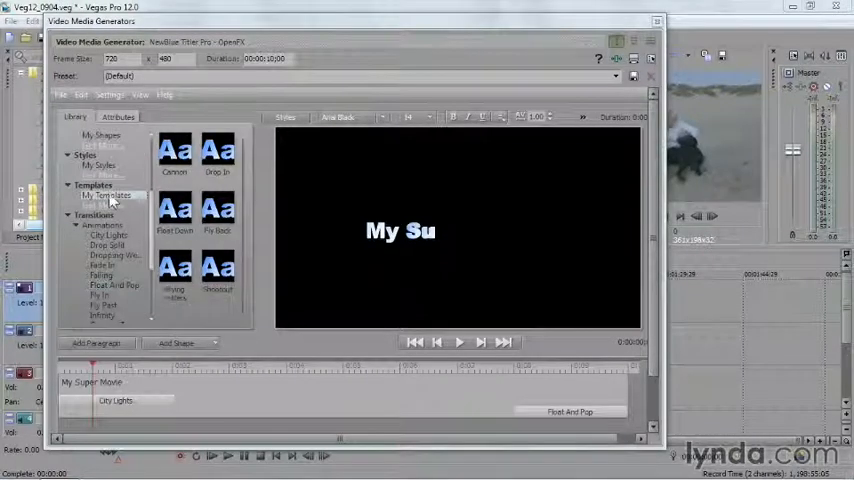
click(92, 186)
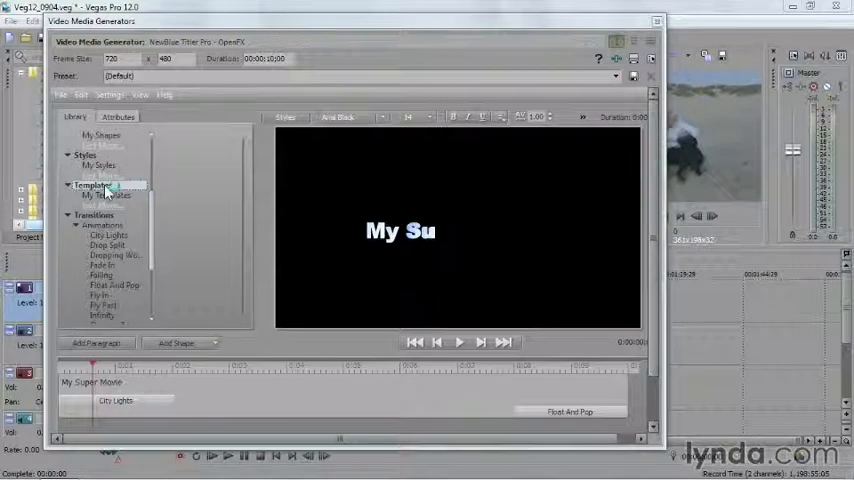
click(92, 185)
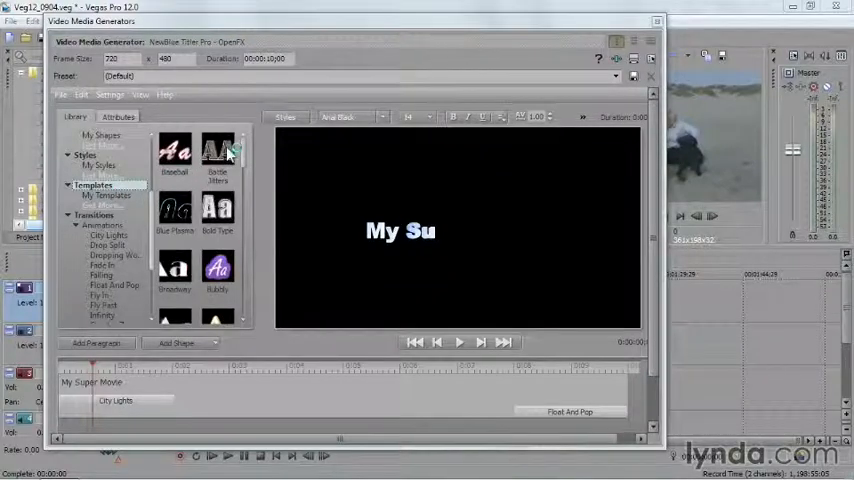